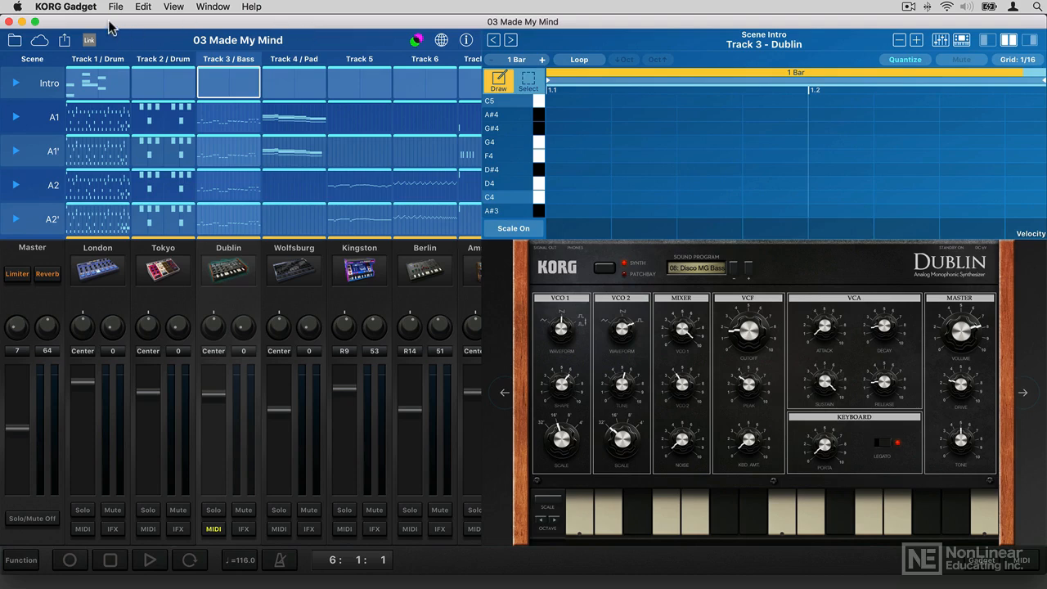
Reach Preferences from the KORG Gadget menu, landing on the Audio settings
left_click(69, 7)
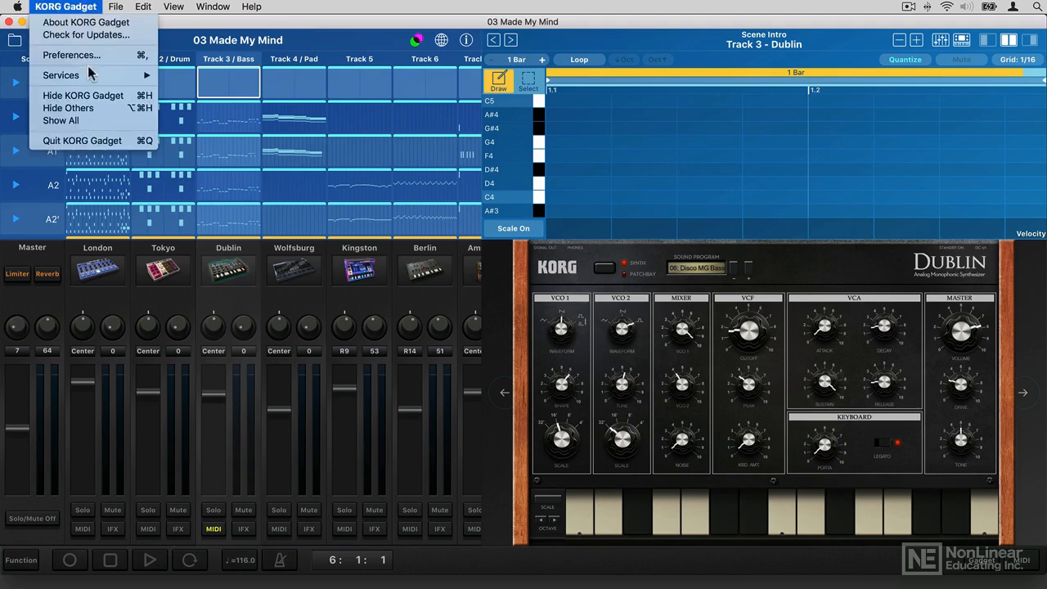
left_click(76, 54)
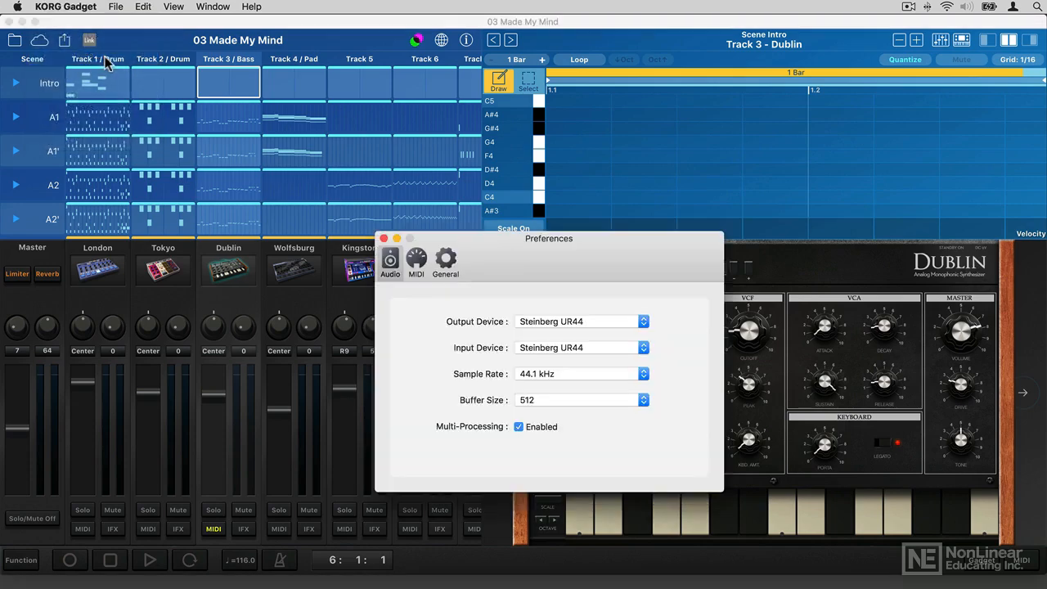
left_click_drag(550, 239, 514, 185)
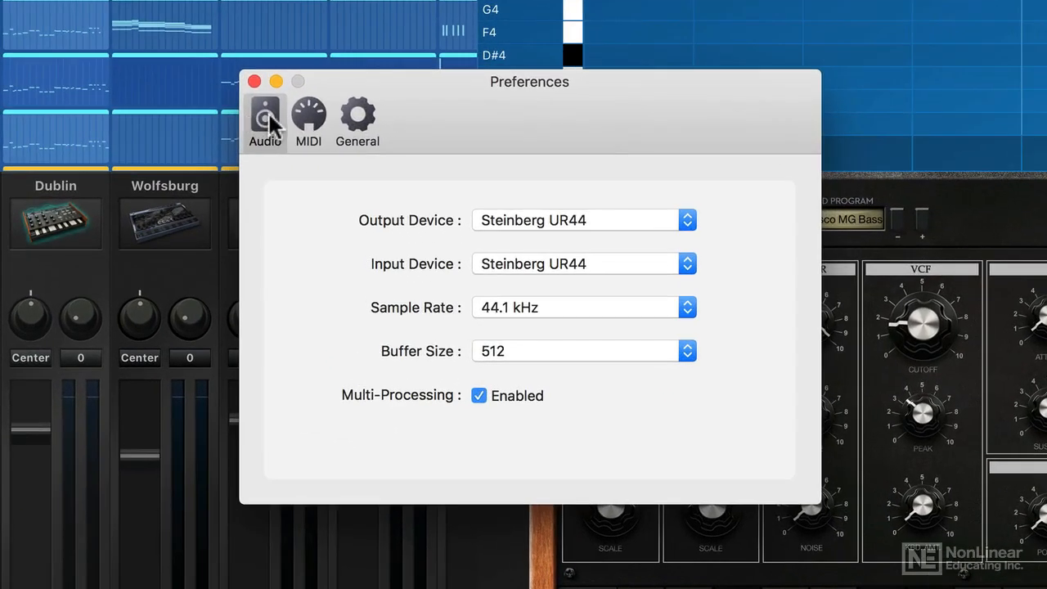
mouse_move(614, 229)
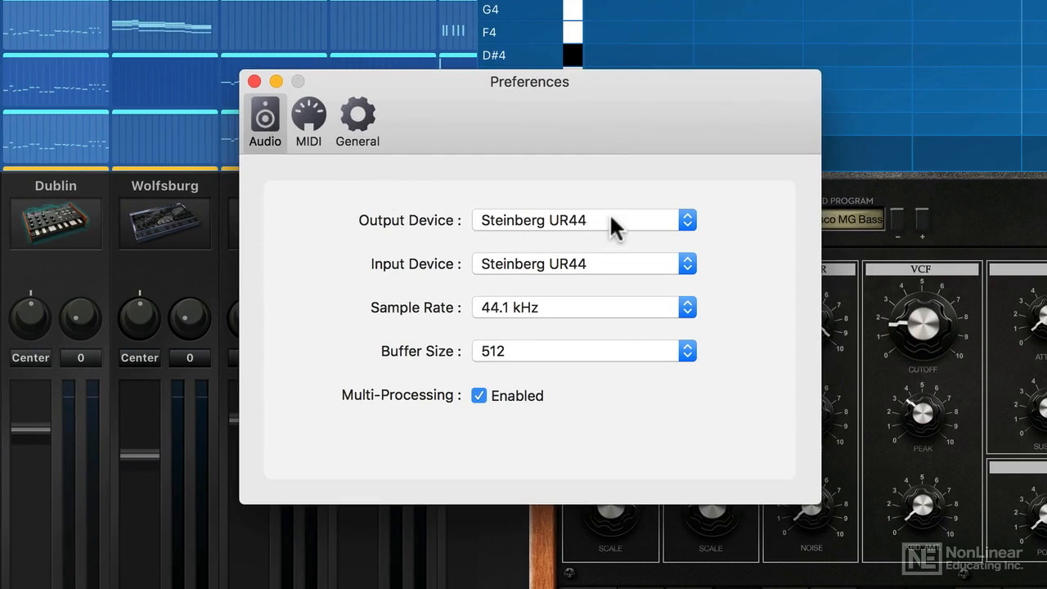
mouse_move(432, 235)
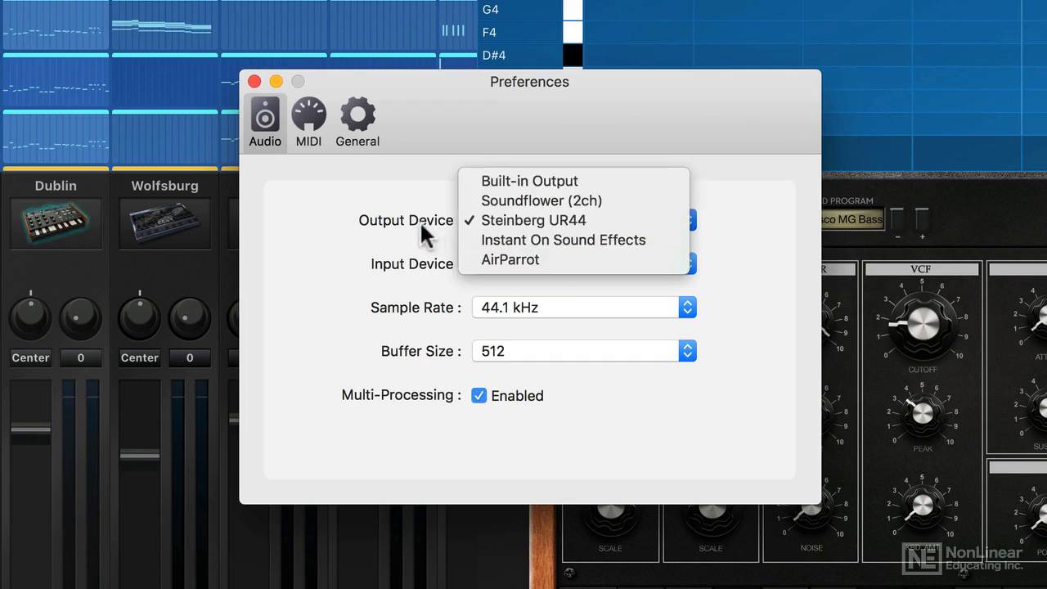
left_click(533, 219)
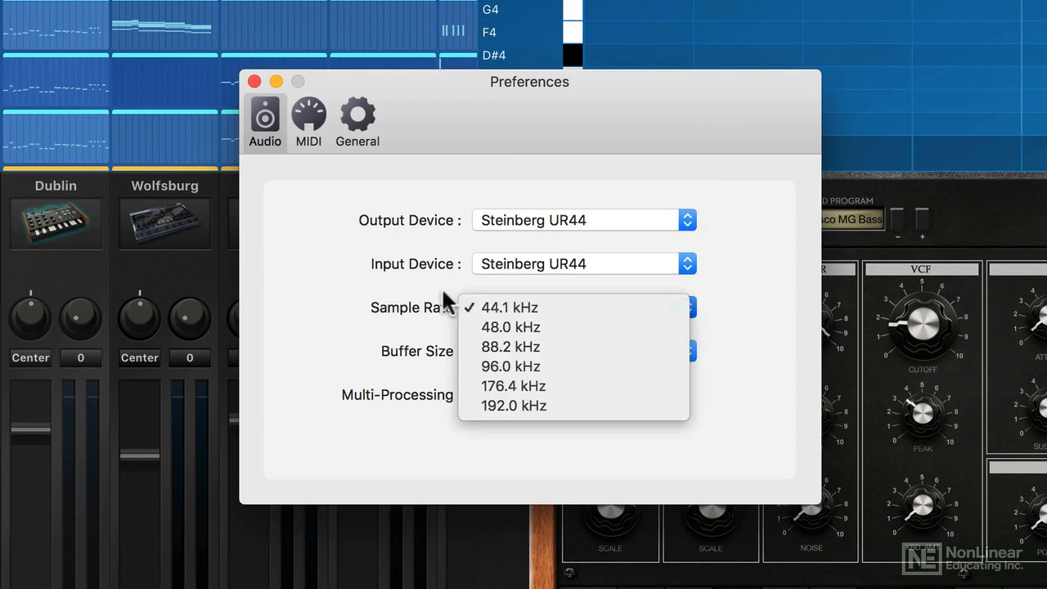
mouse_move(524, 308)
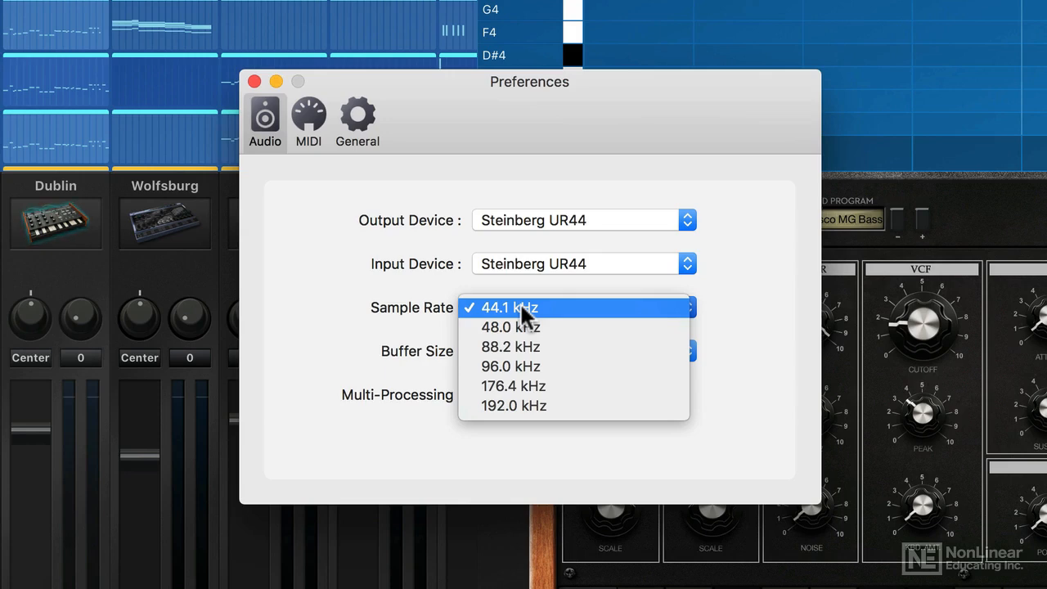
mouse_move(538, 407)
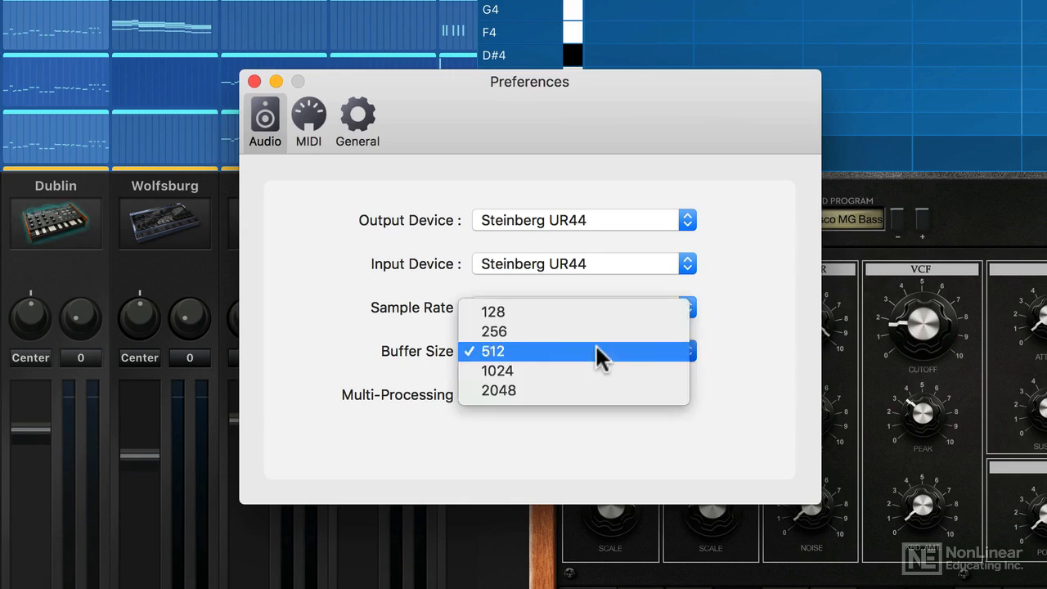
mouse_move(645, 318)
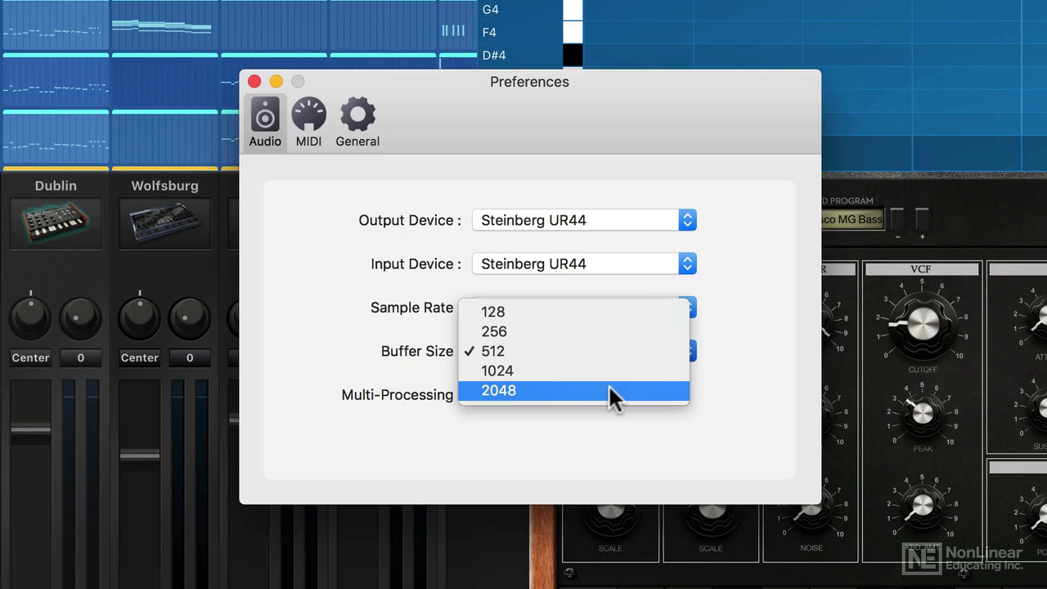
mouse_move(558, 353)
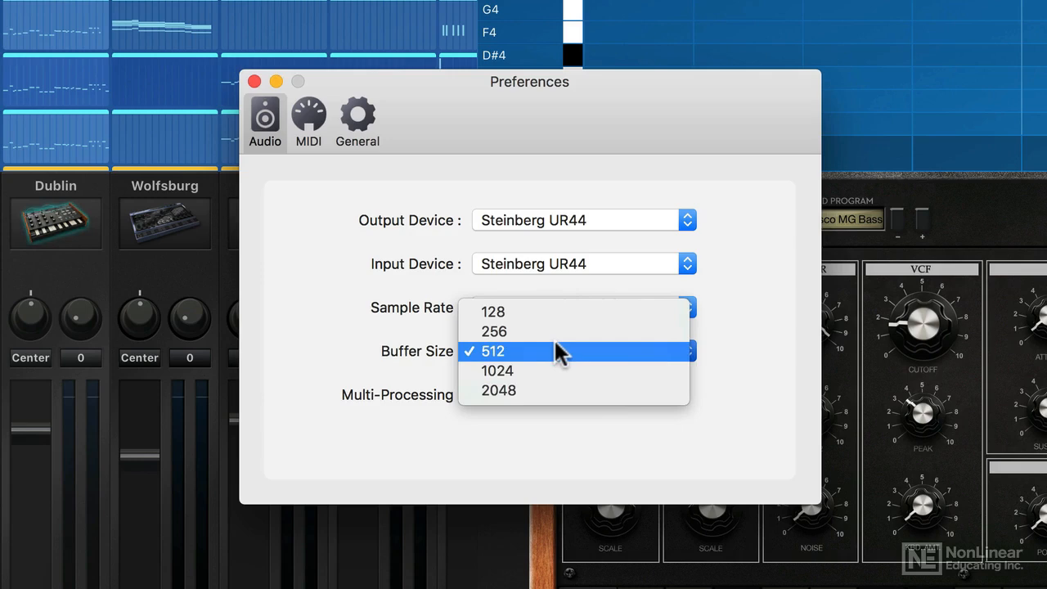
left_click(494, 350)
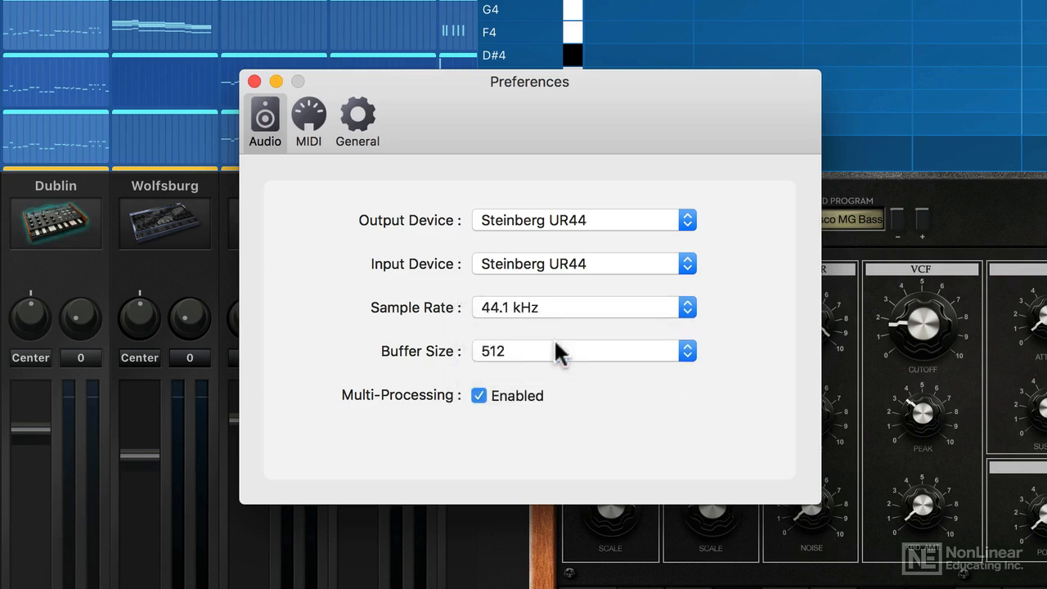
mouse_move(481, 425)
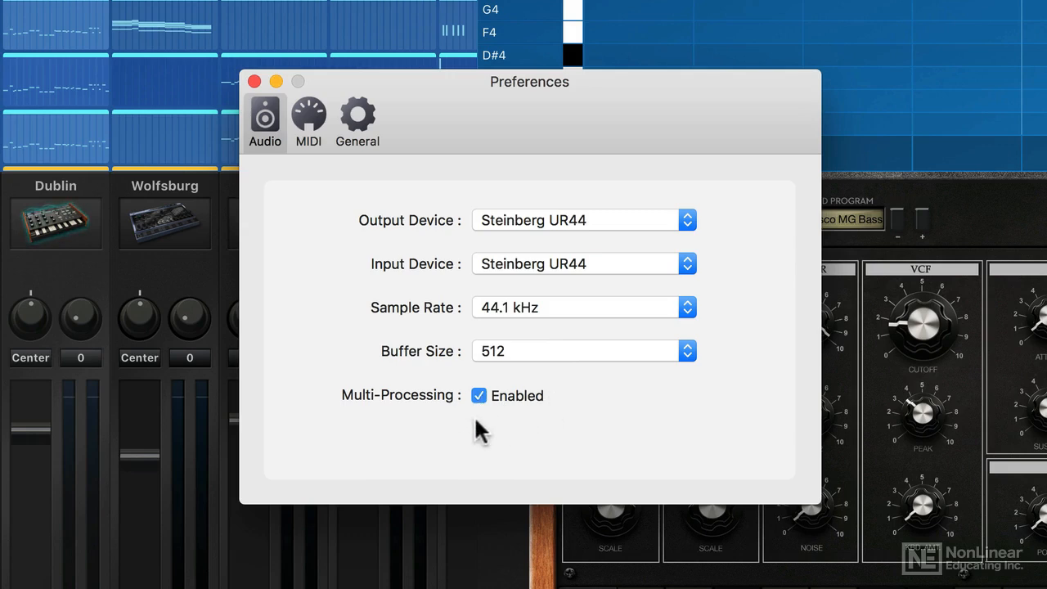
mouse_move(500, 440)
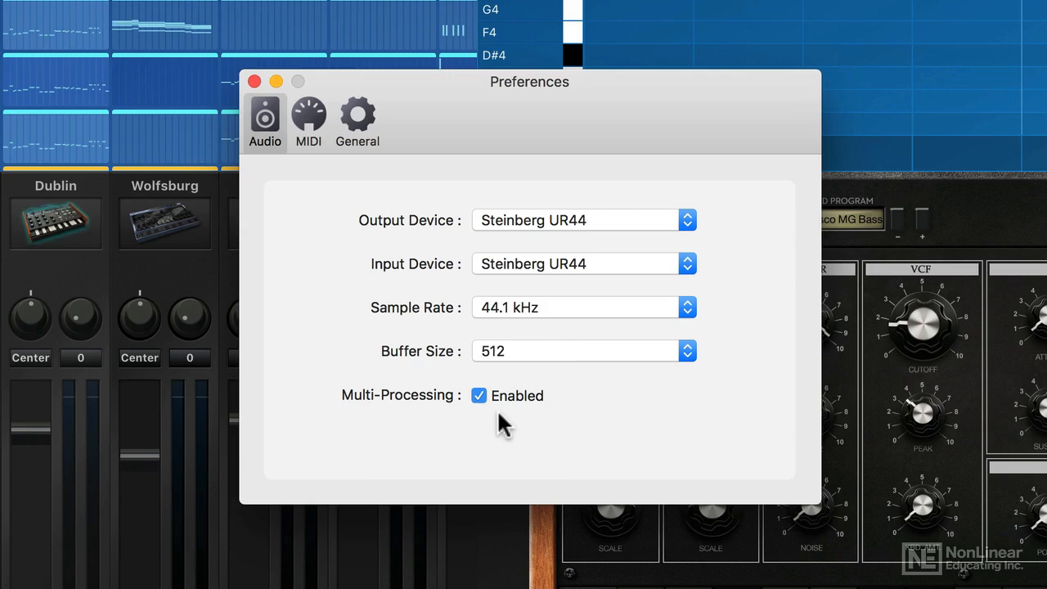
View the MIDI preferences and switch MIDI Input Mode from Easy to Advanced
left_click(309, 115)
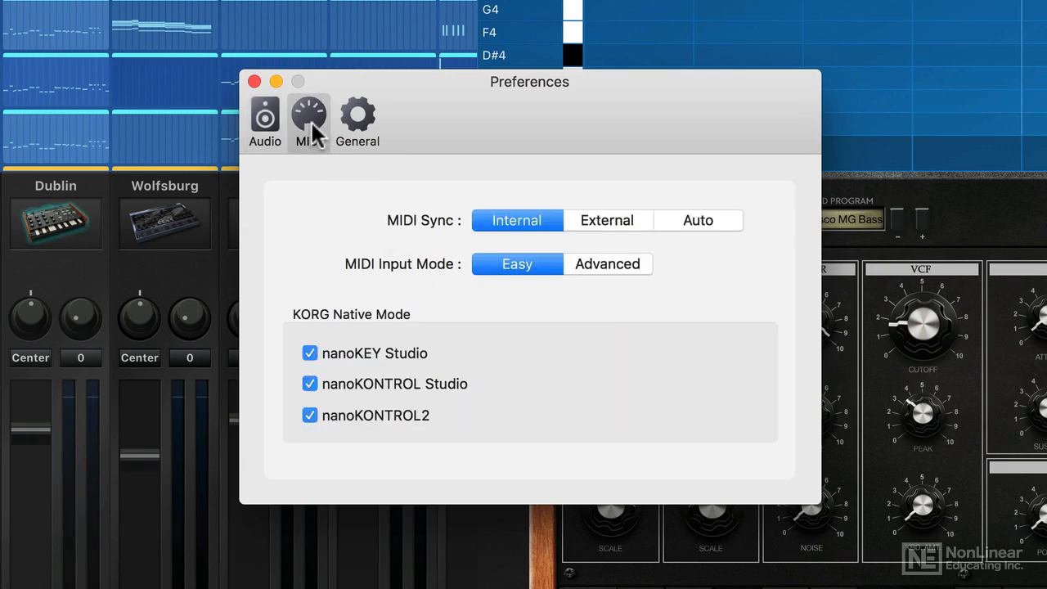
mouse_move(640, 167)
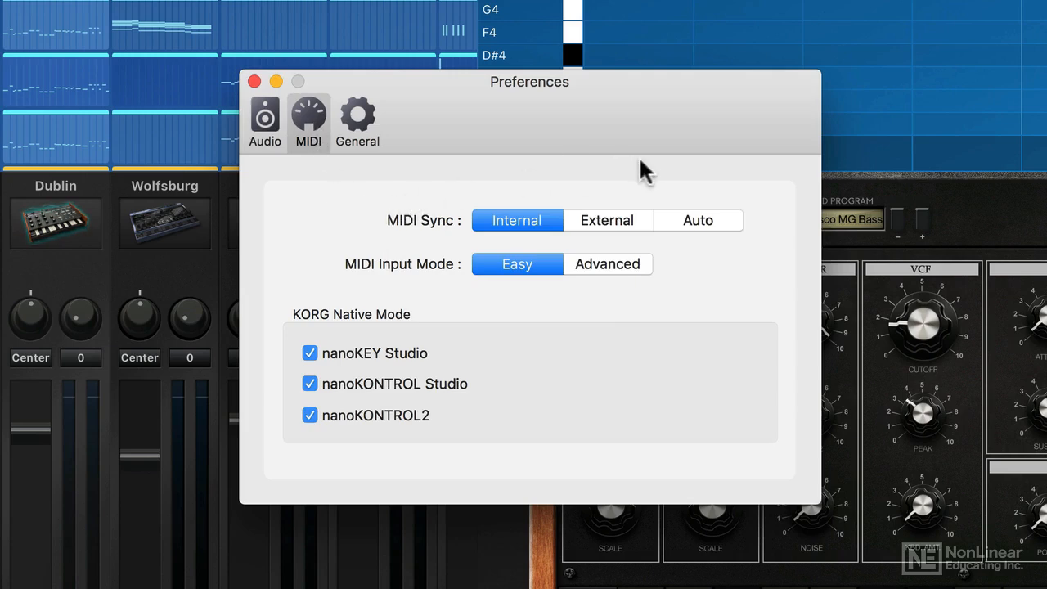
mouse_move(514, 206)
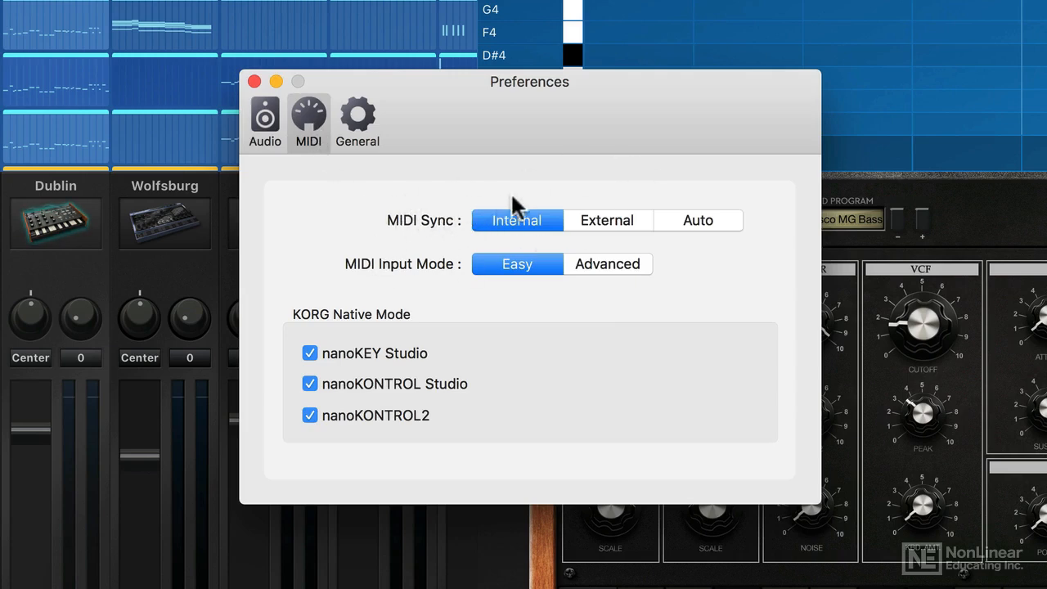
mouse_move(570, 226)
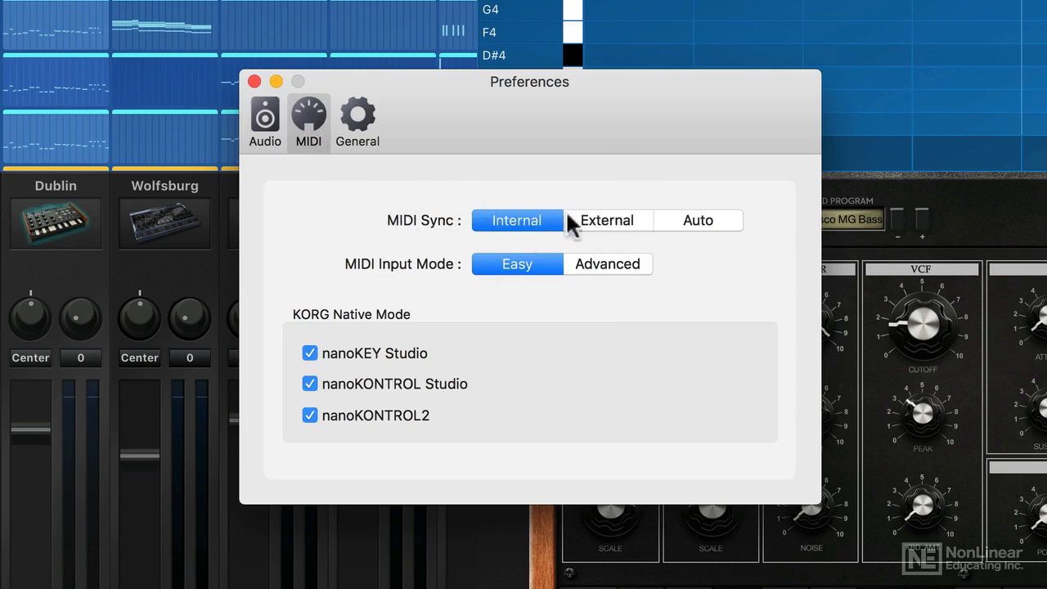
left_click(607, 264)
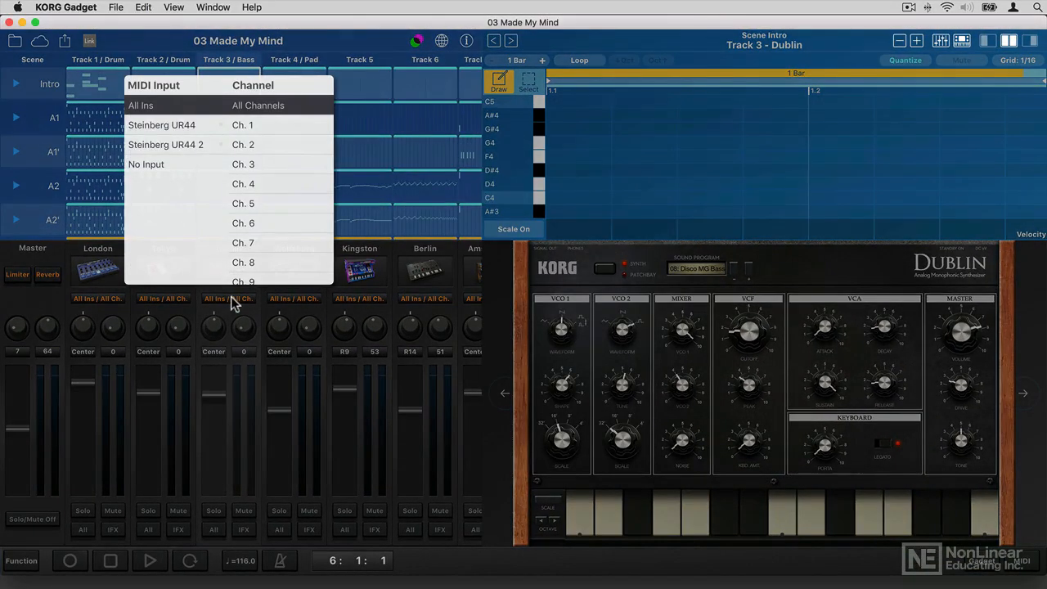
mouse_move(272, 203)
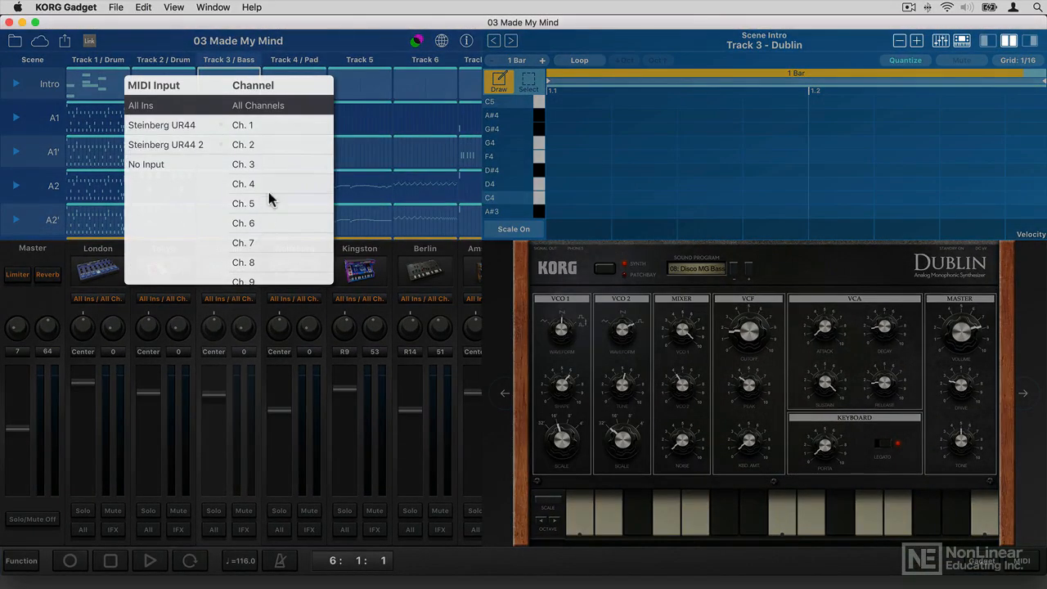
mouse_move(255, 278)
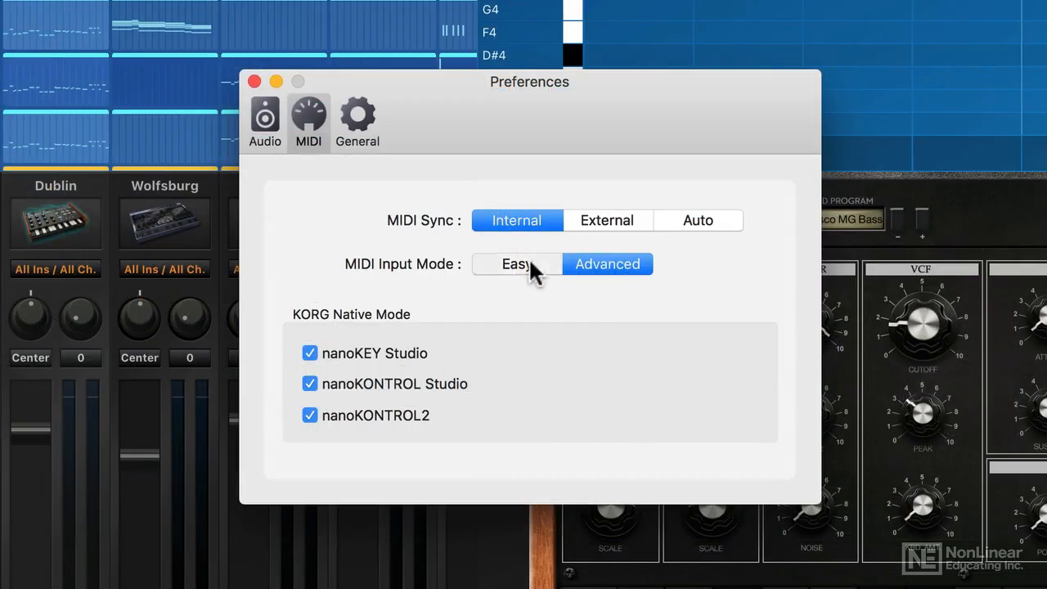
Return MIDI Input Mode to Easy, leaving MIDI sync on Internal
left_click(517, 263)
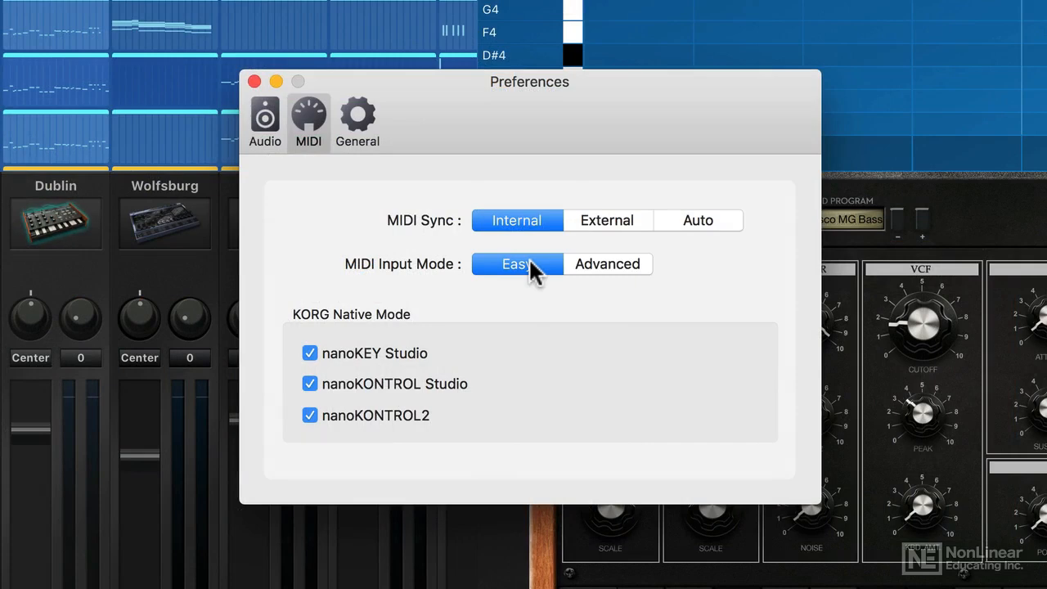
mouse_move(365, 127)
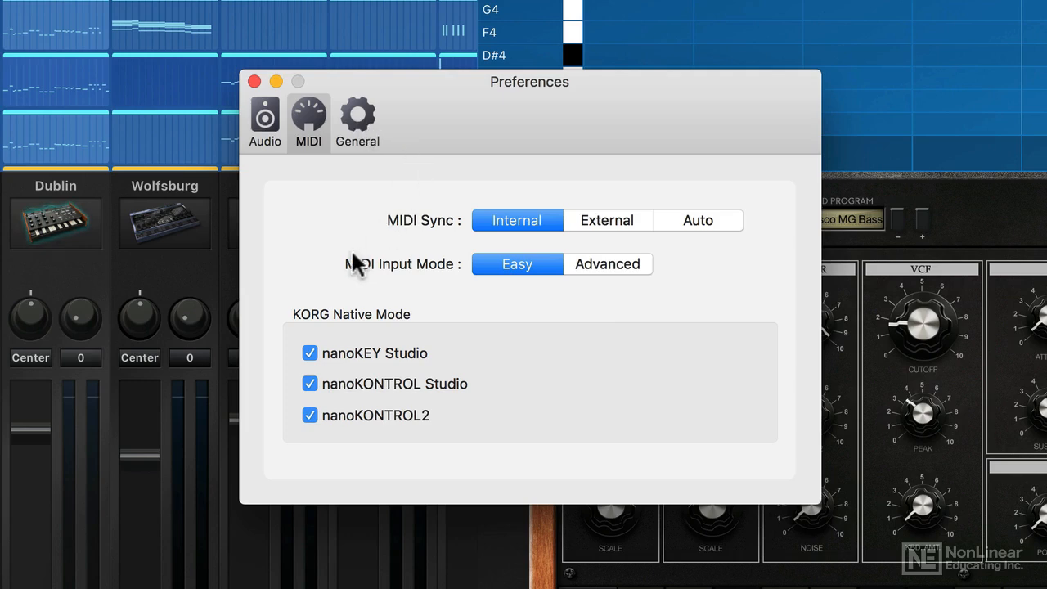
mouse_move(295, 327)
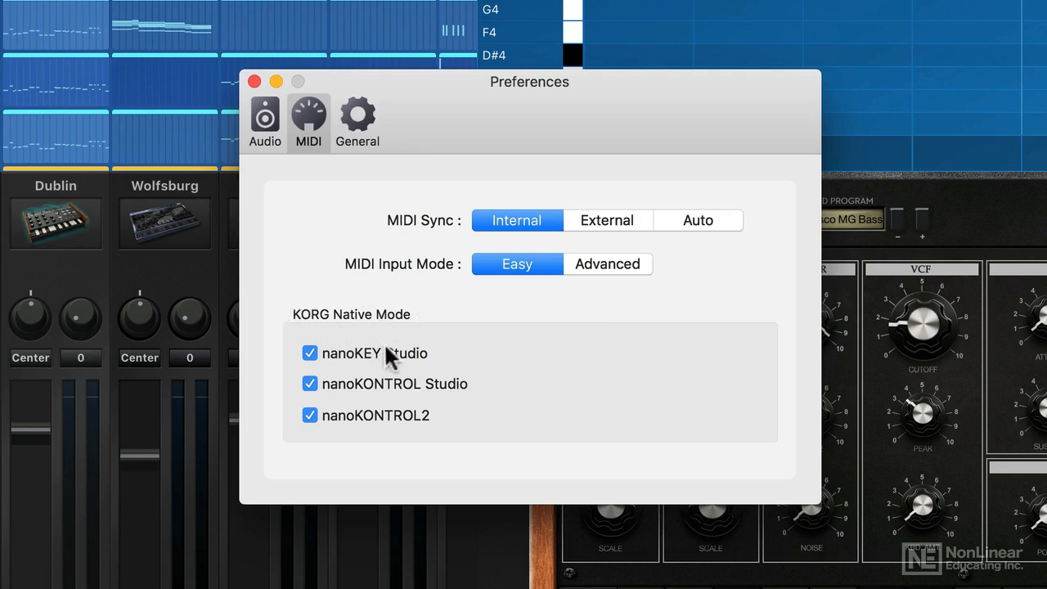
mouse_move(360, 372)
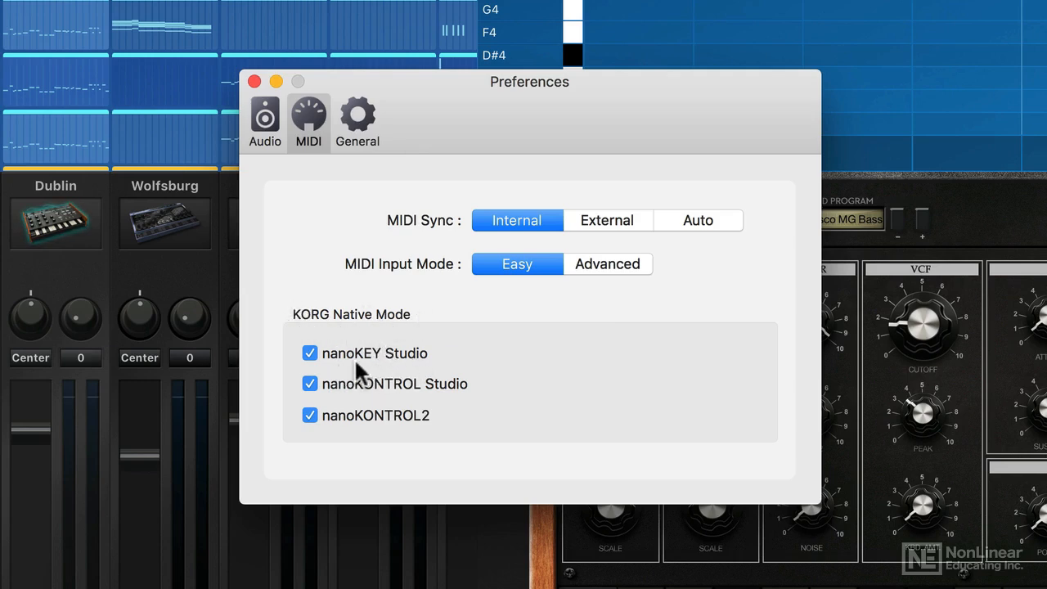
mouse_move(432, 360)
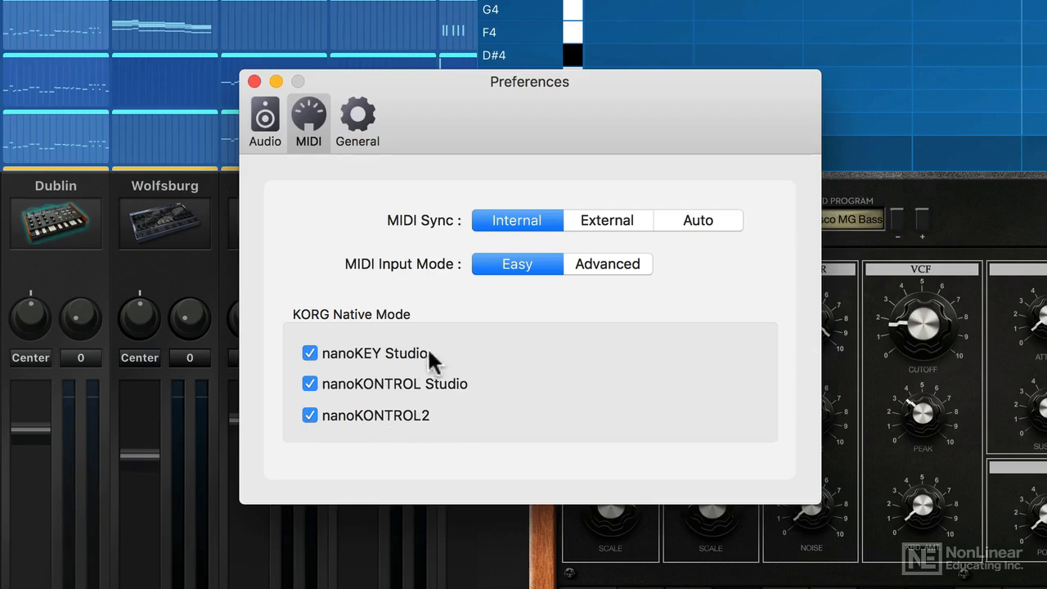
Review the General preferences' Knob Gesture options and keep Linear, with 1 Bar count-in
left_click(357, 114)
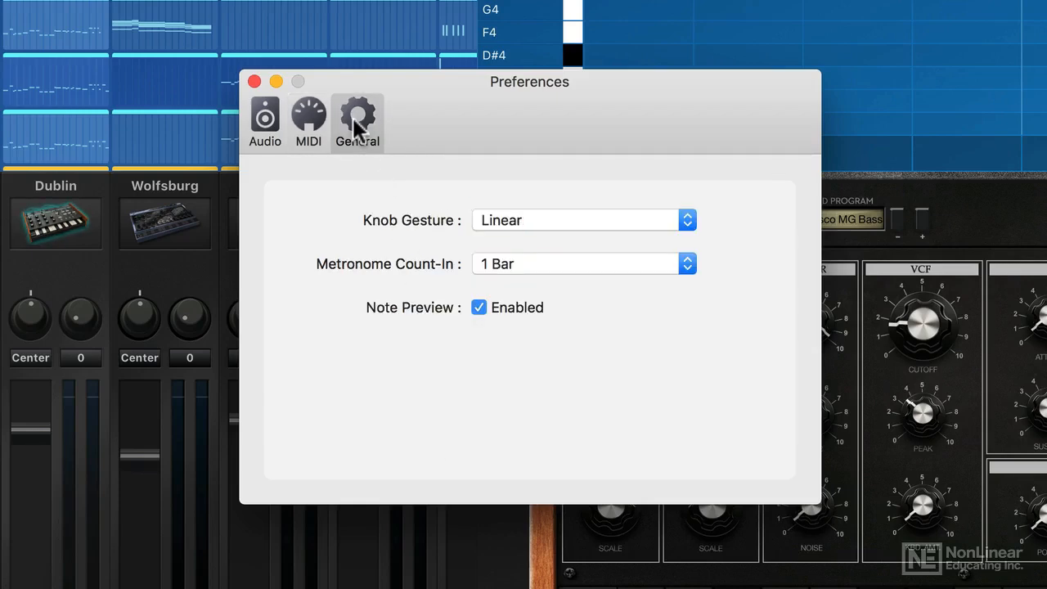
mouse_move(481, 167)
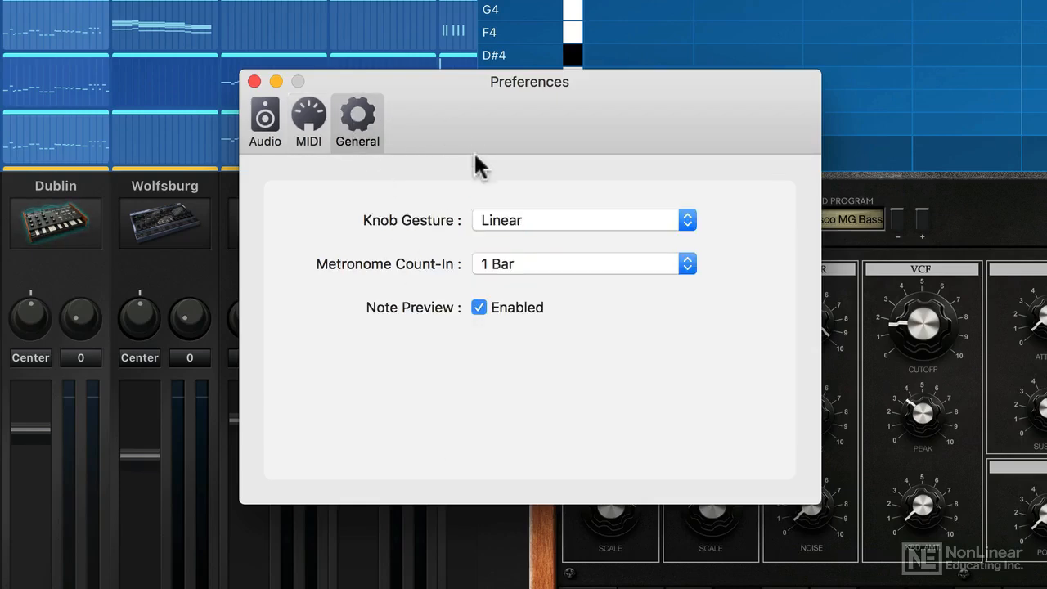
left_click(582, 219)
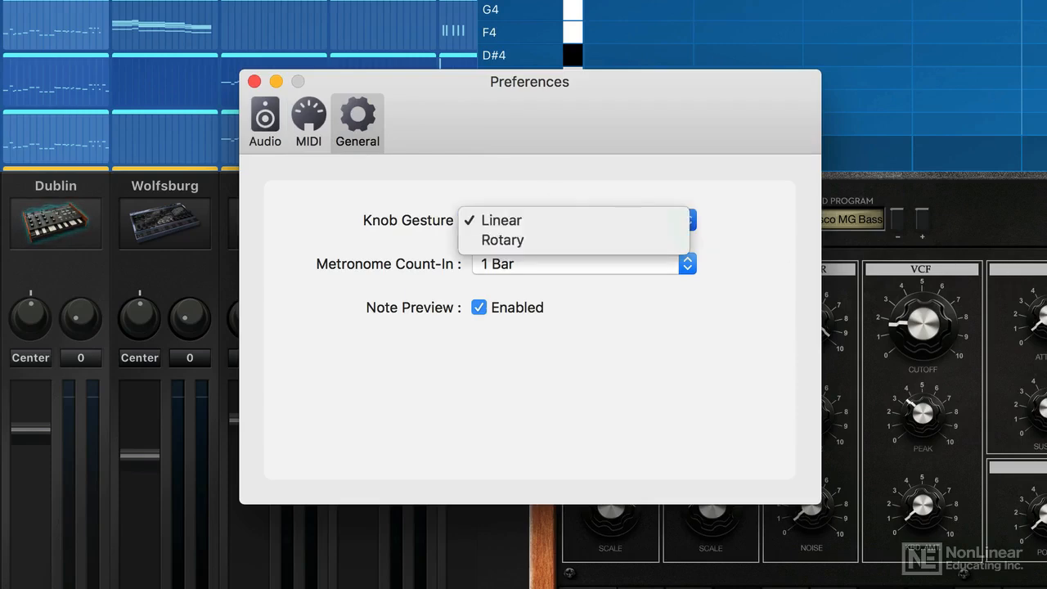
mouse_move(648, 196)
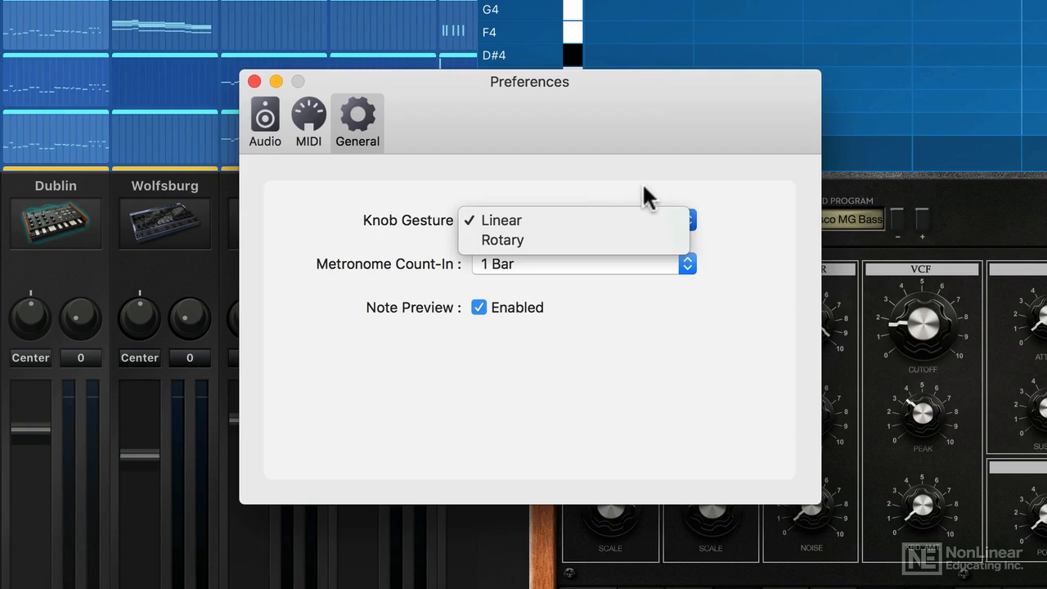
left_click(501, 219)
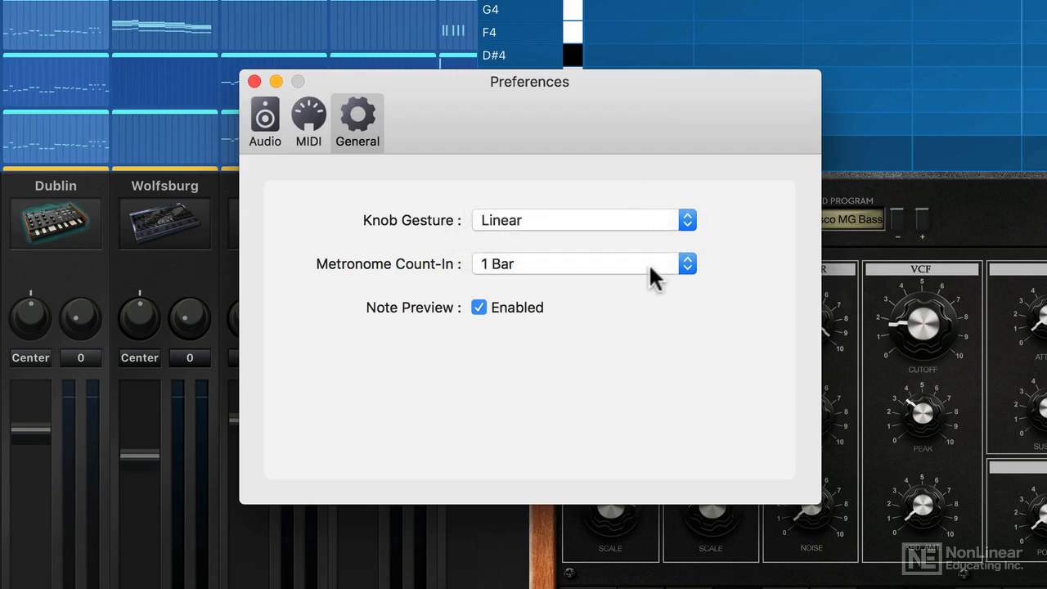
mouse_move(775, 286)
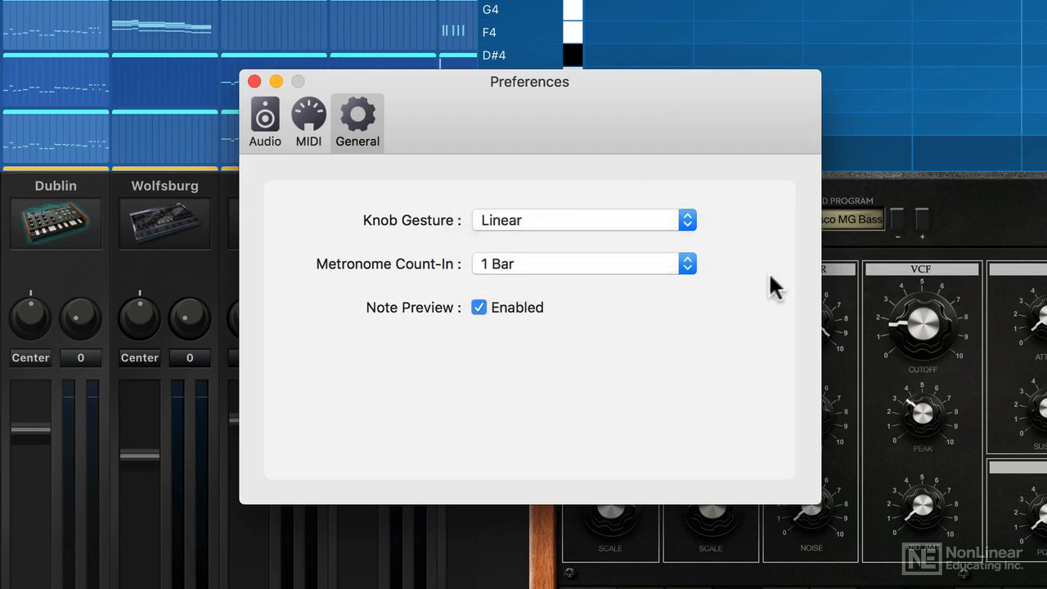